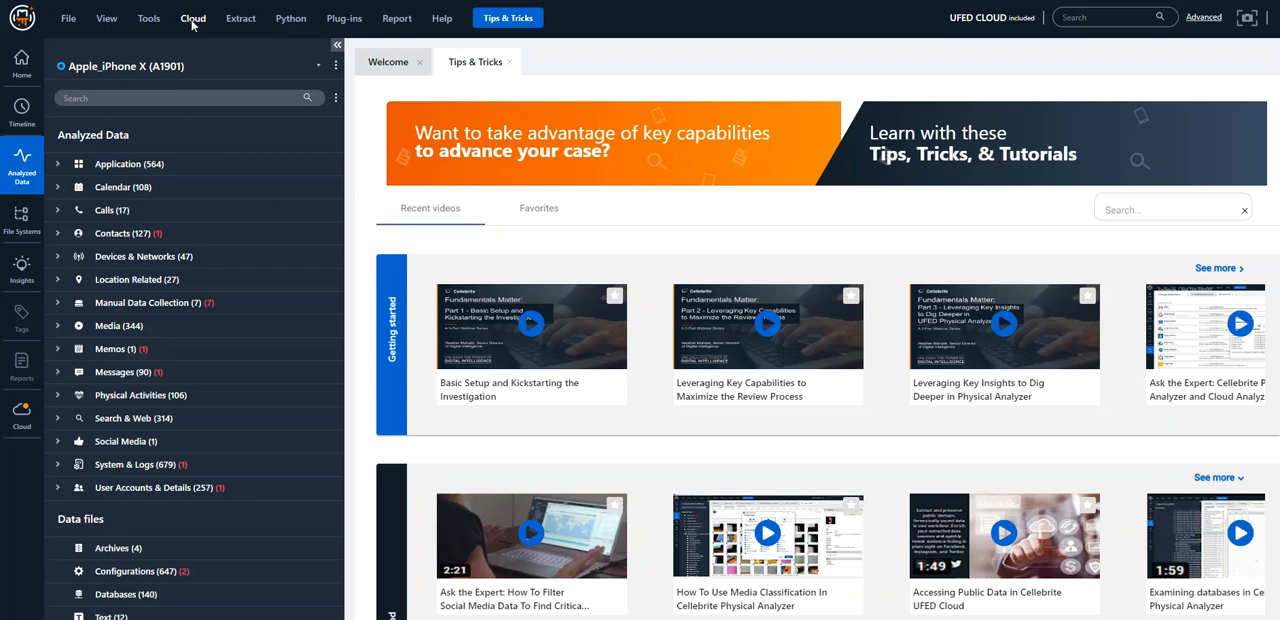
Open the Cloud menu to show the Private and Public cloud data extraction options
{"action": "left_click", "coordinate": [192, 18]}
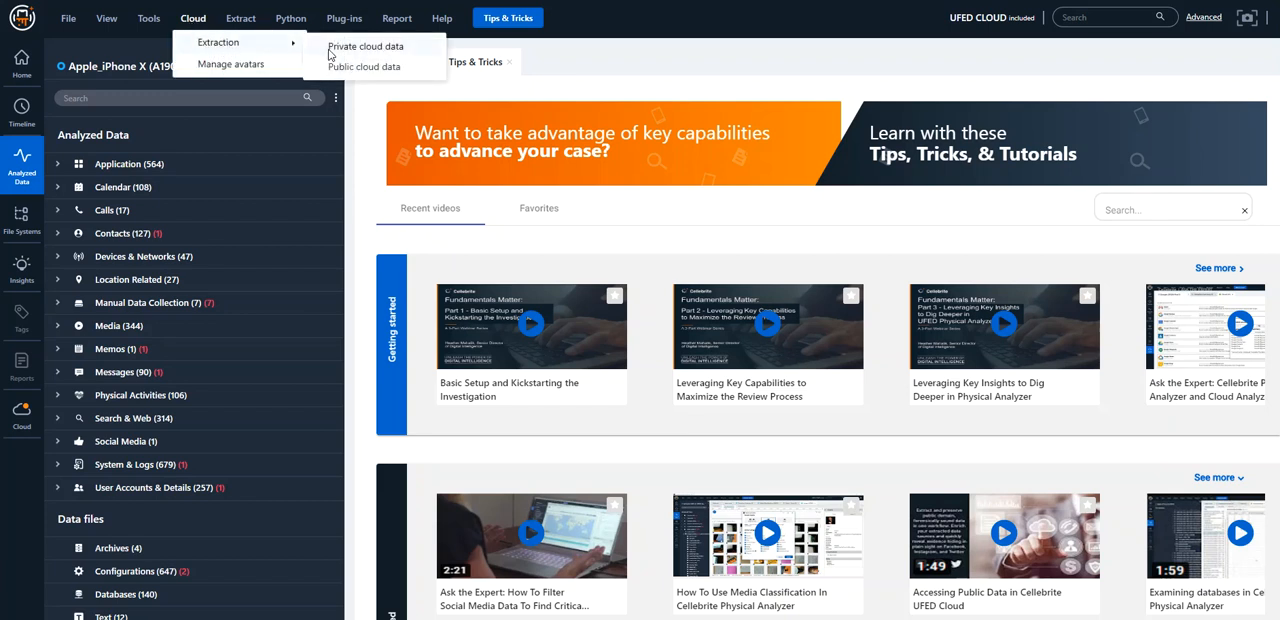
Start a private cloud extraction with first name 'hank', last name 'rules', examiner ID 'hnm'
{"action": "left_click", "coordinate": [365, 46]}
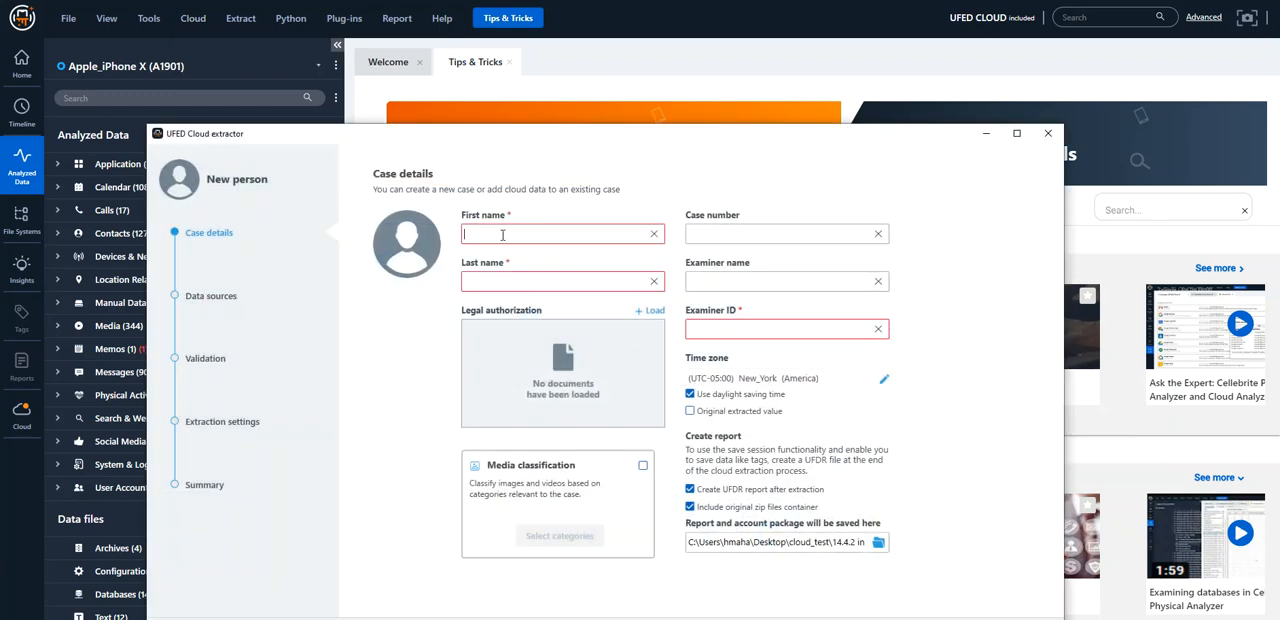
{"action": "type", "text": "hank"}
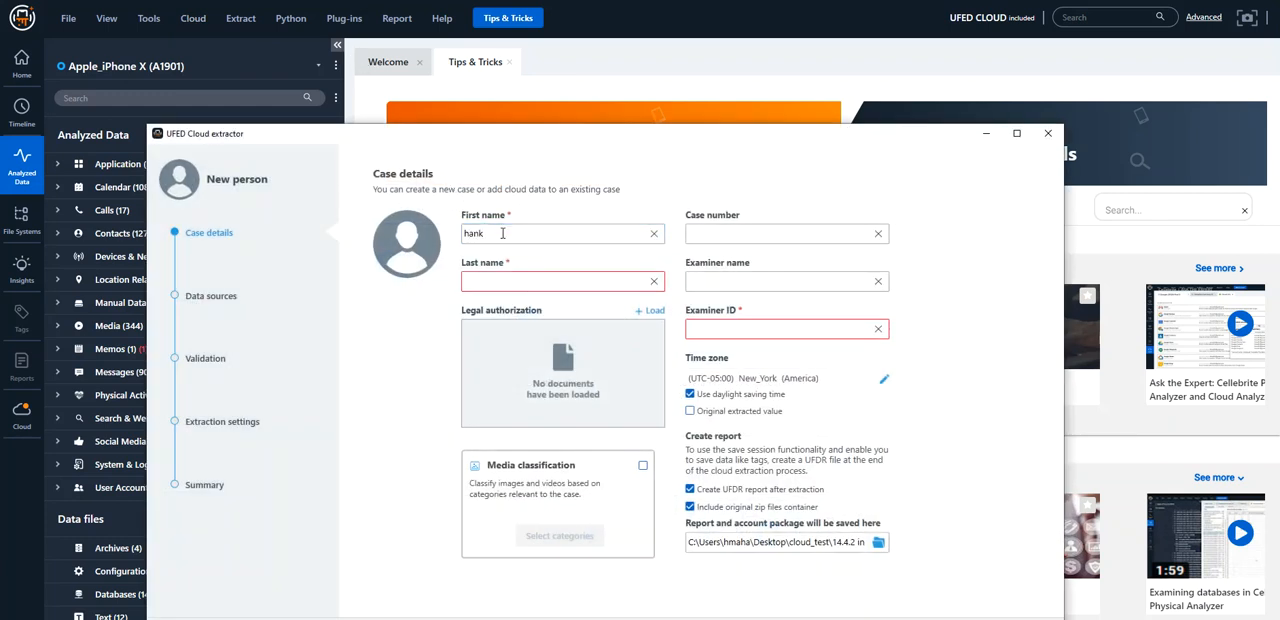
{"action": "type", "text": "rules"}
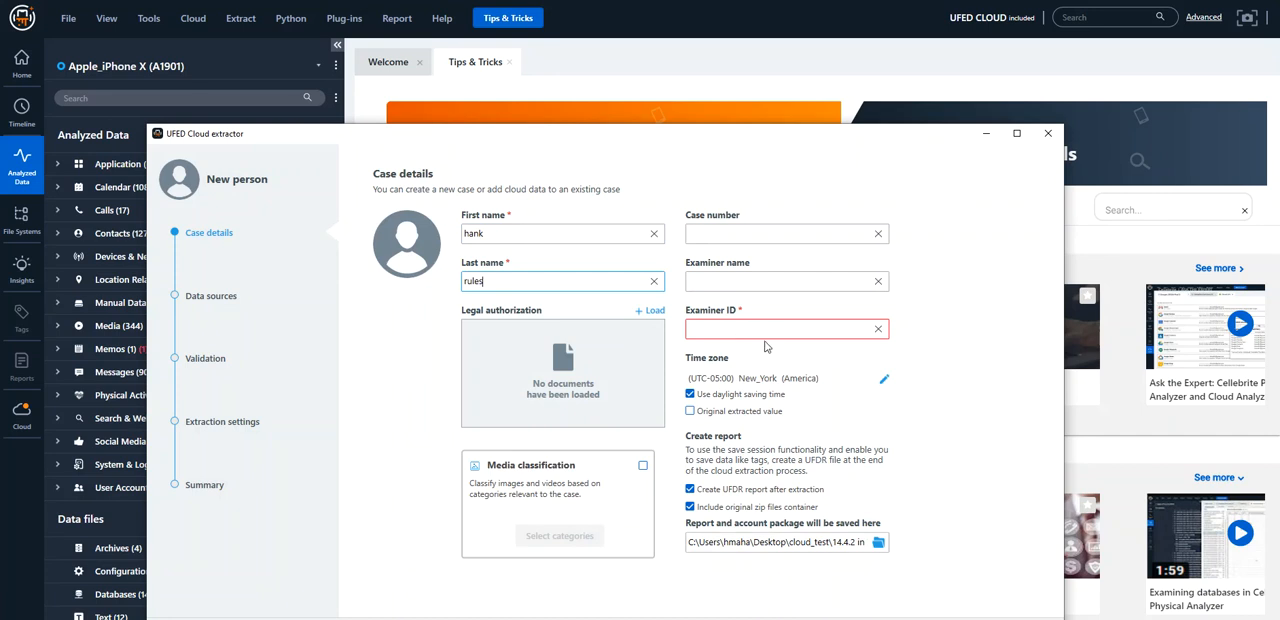
{"action": "type", "text": "hnm"}
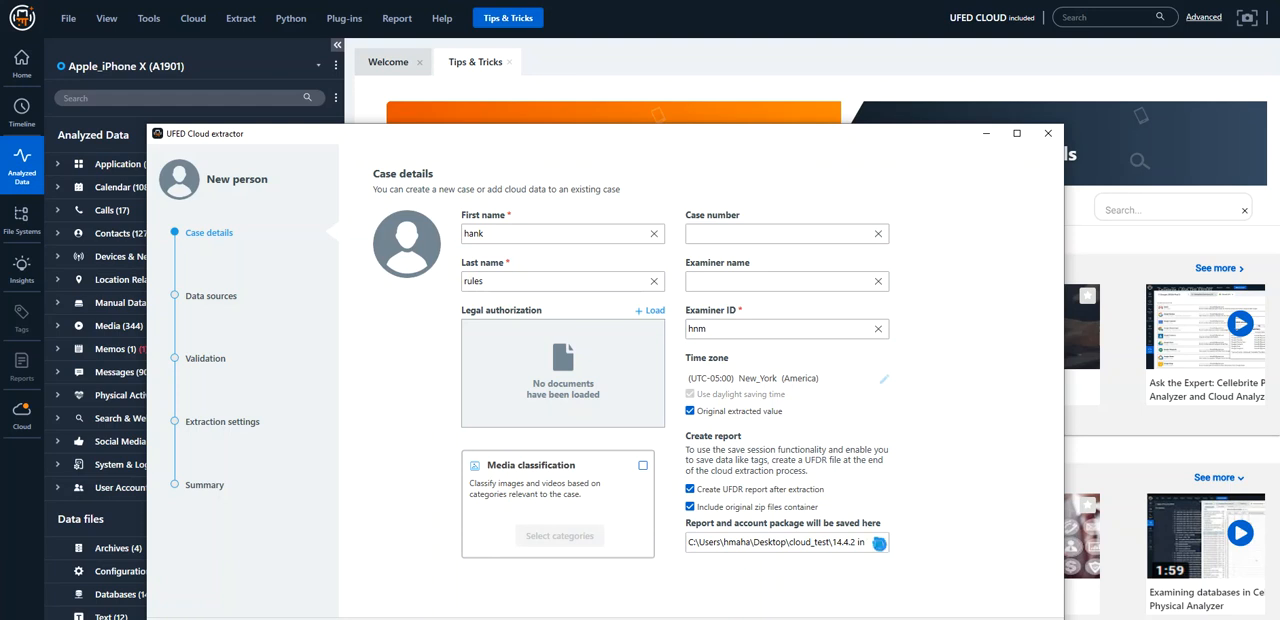
Browse for a different report save folder, then cancel without changes
{"action": "left_click", "coordinate": [878, 542]}
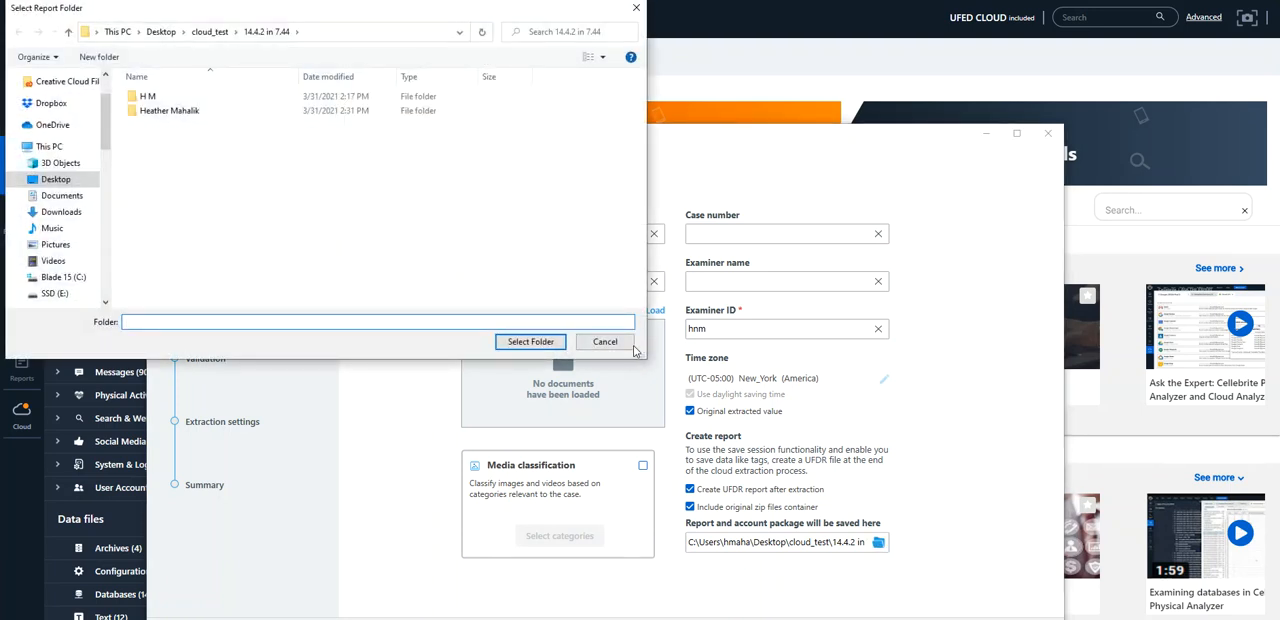
{"action": "left_click", "coordinate": [605, 341]}
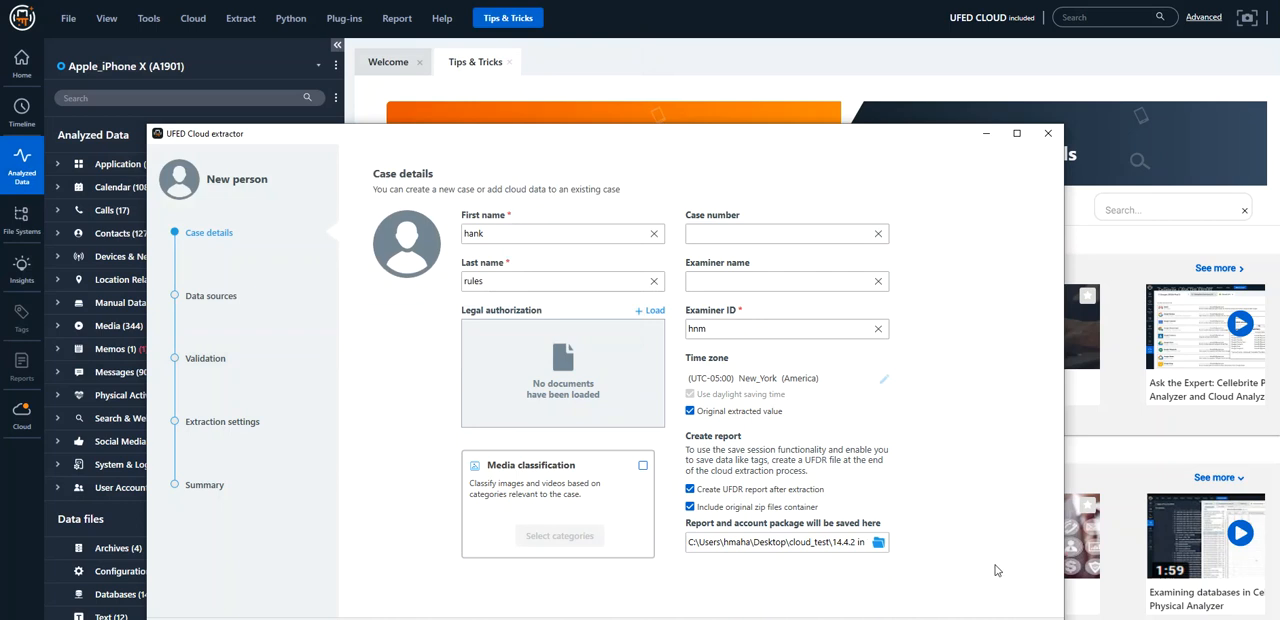
Search data sources for 'whats' and select WhatsApp Web
{"action": "left_click", "coordinate": [210, 295]}
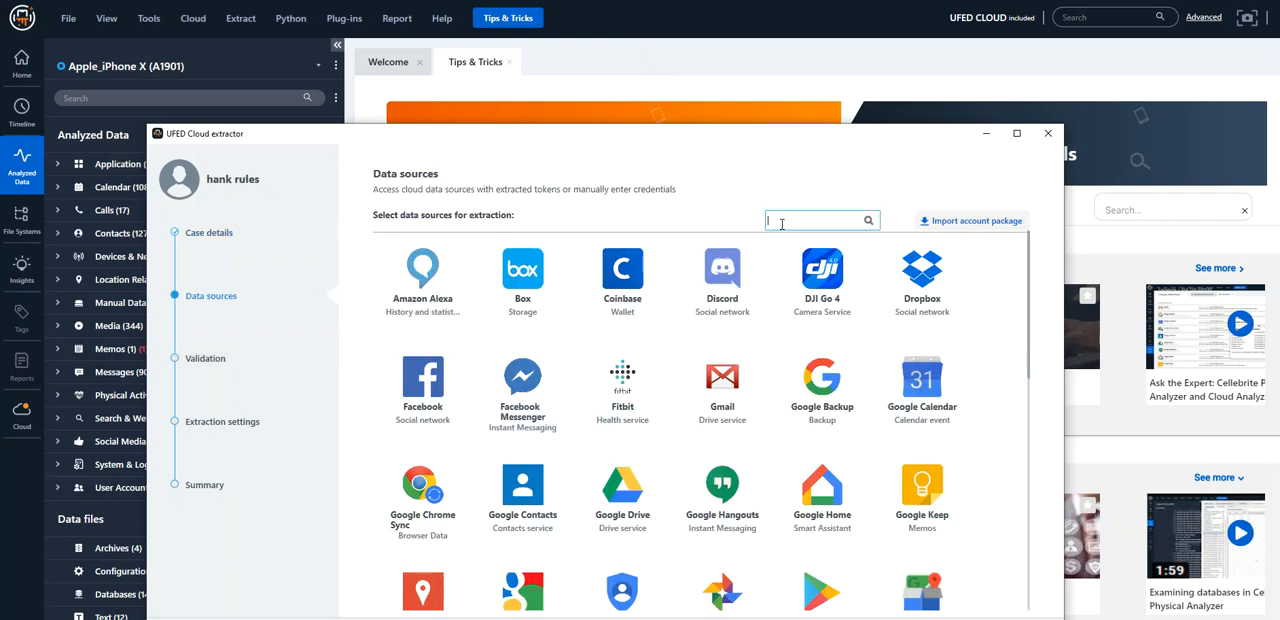
{"action": "type", "text": "whats"}
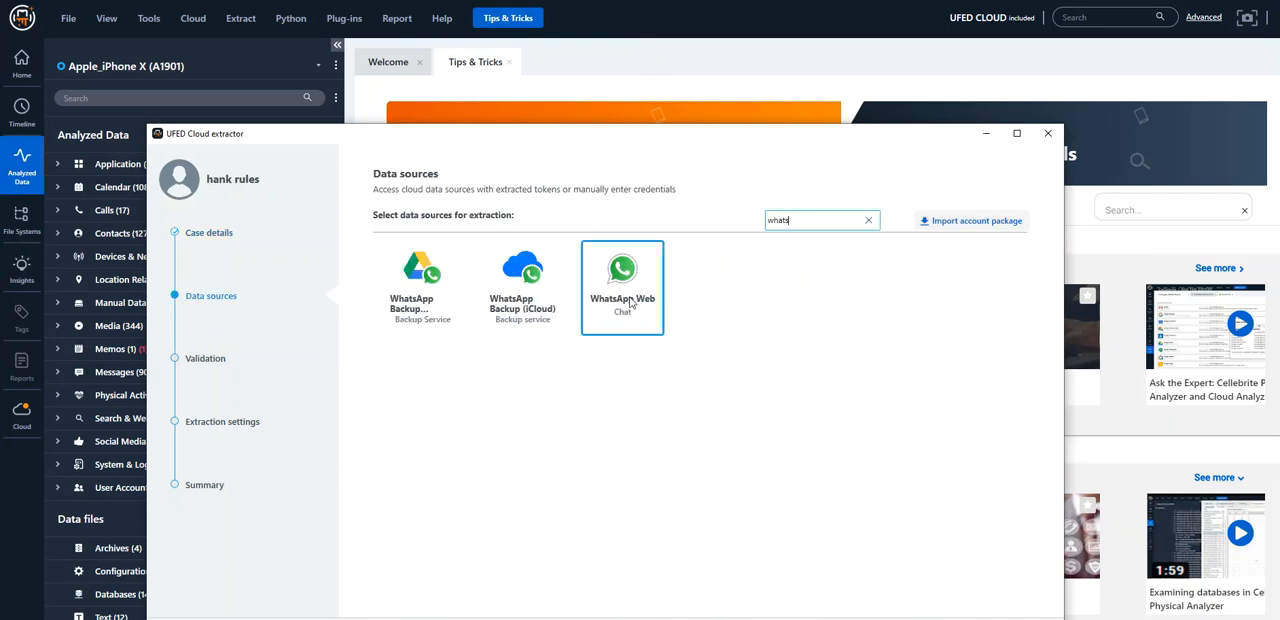
{"action": "left_click", "coordinate": [622, 285]}
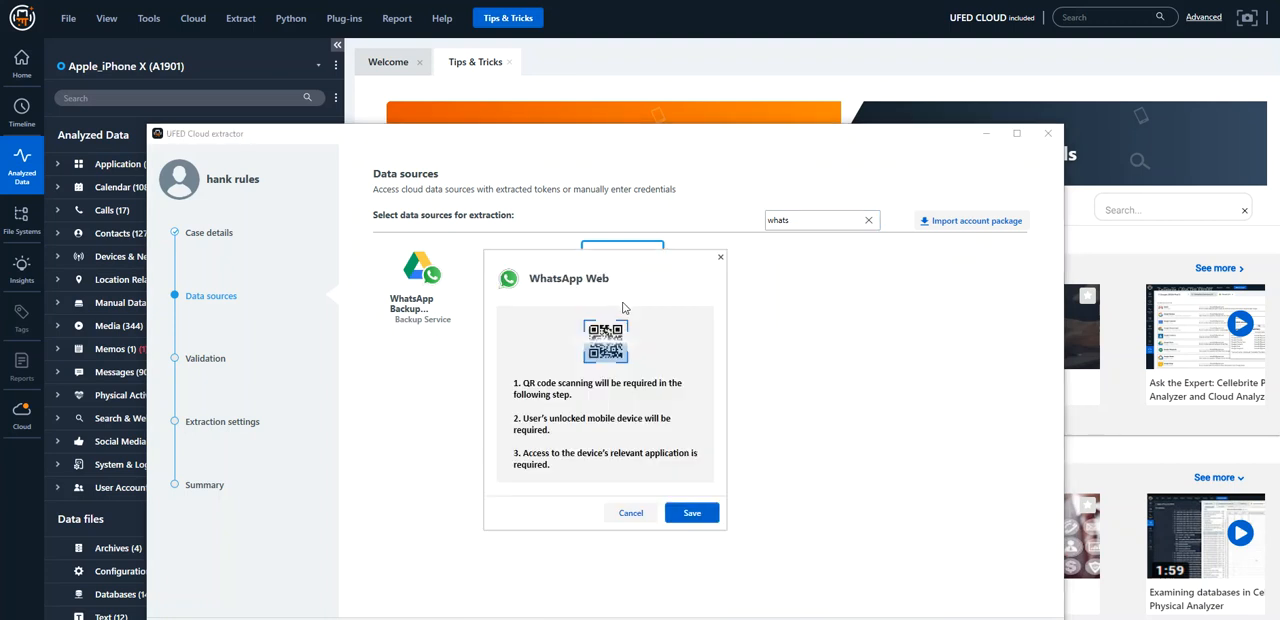
{"action": "mouse_move", "coordinate": [636, 362]}
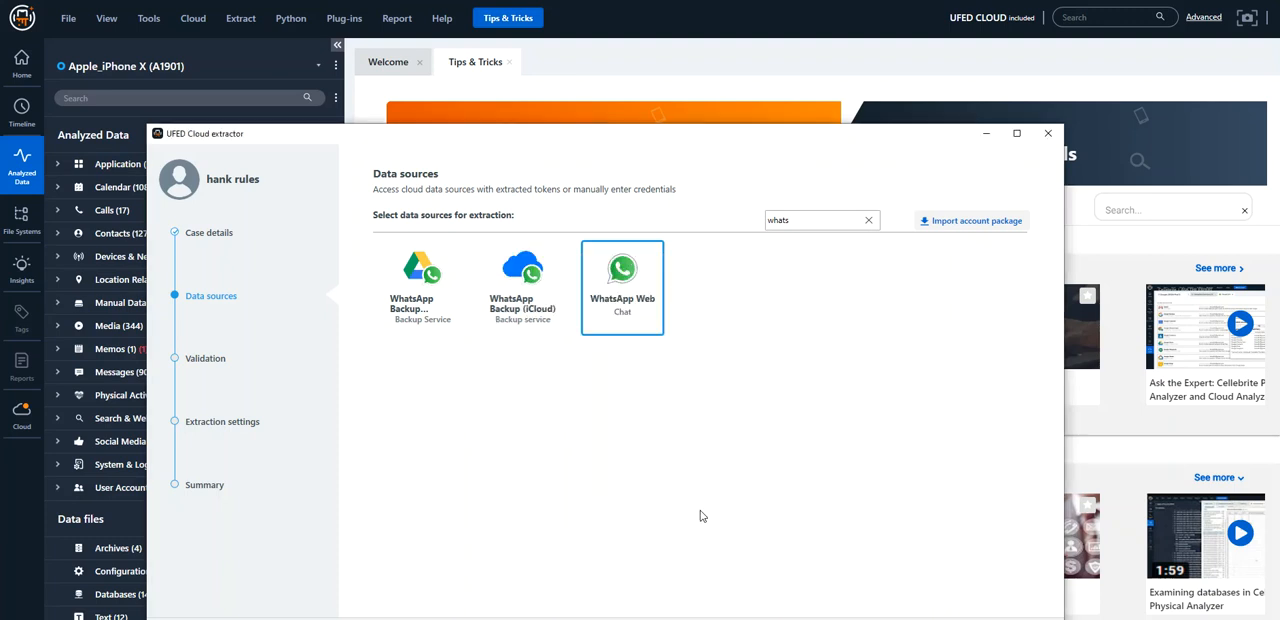
Proceed to validation and approve multi-factor authentication as 'hn' to reveal the QR code
{"action": "left_click", "coordinate": [622, 280]}
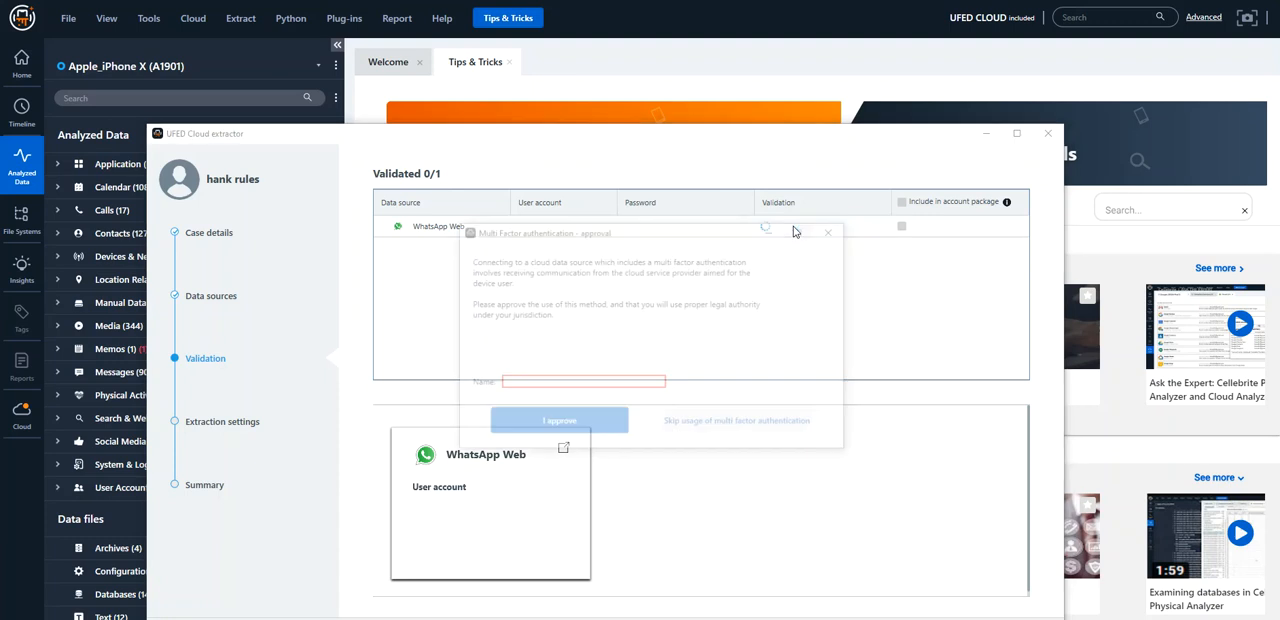
{"action": "type", "text": "hnm"}
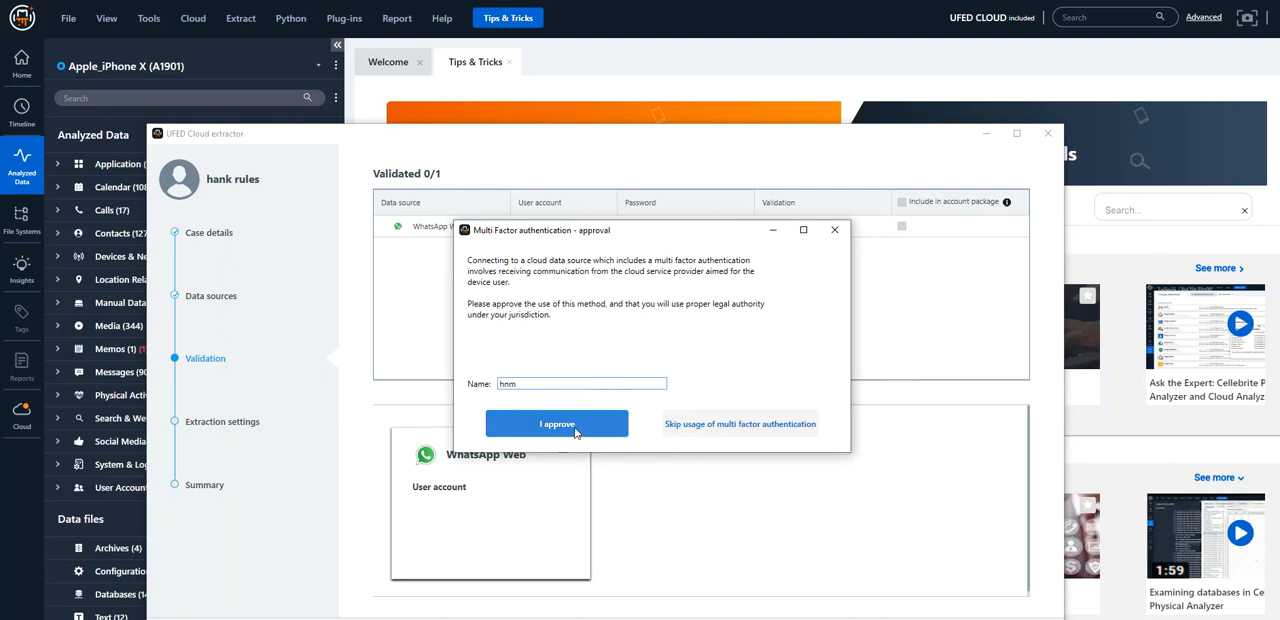
{"action": "left_click", "coordinate": [557, 424]}
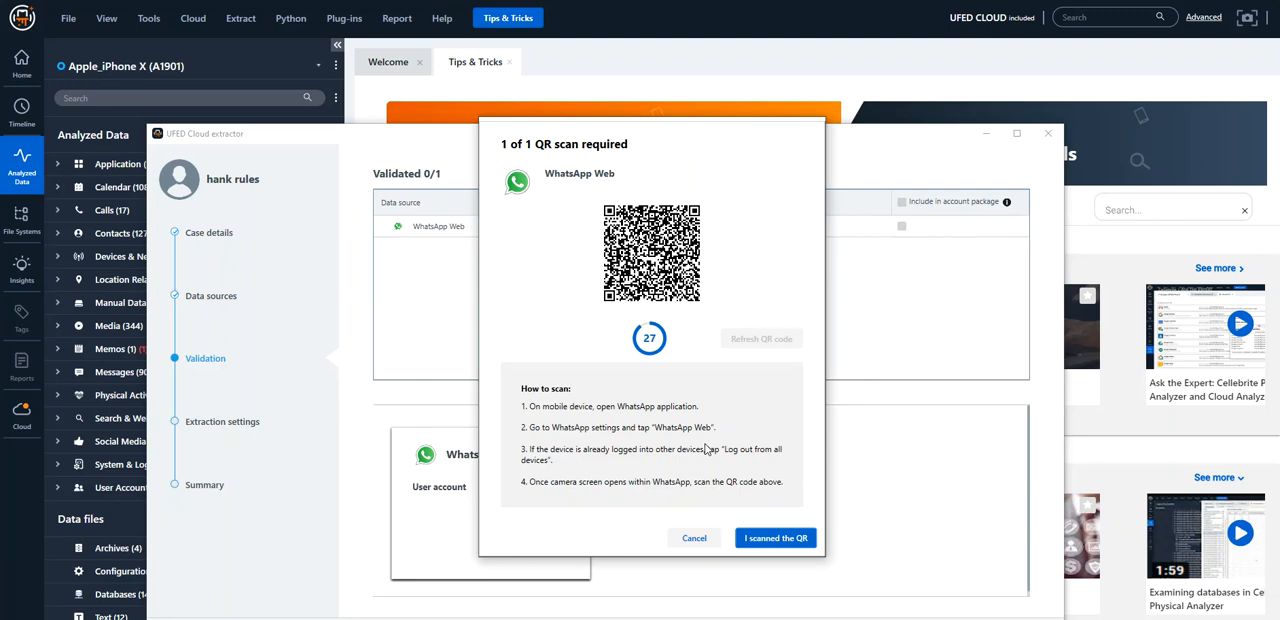
{"action": "mouse_move", "coordinate": [783, 388]}
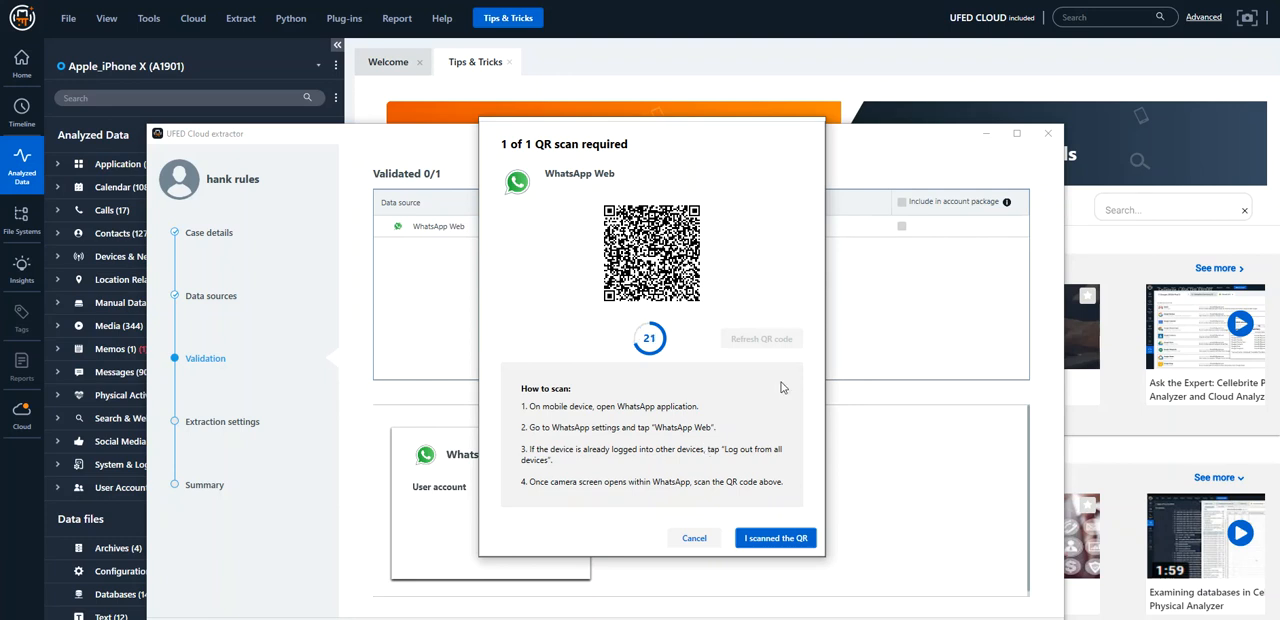
Confirm the WhatsApp Web QR code has been scanned to validate the account
{"action": "left_click", "coordinate": [775, 537]}
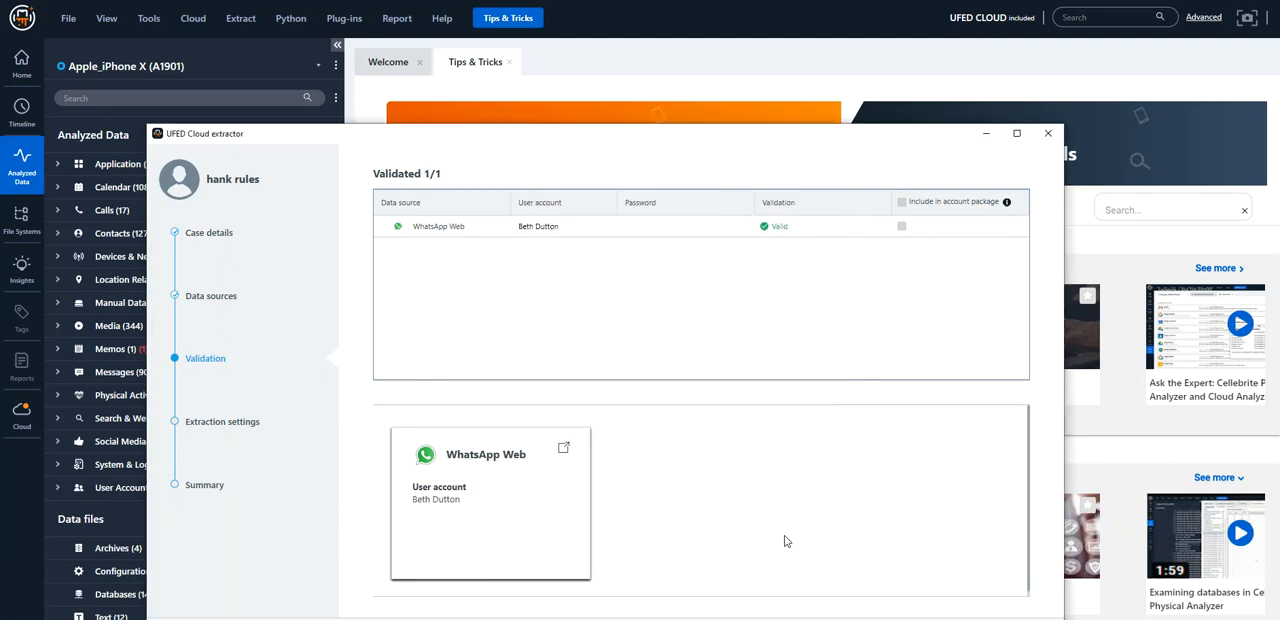
{"action": "mouse_move", "coordinate": [723, 497]}
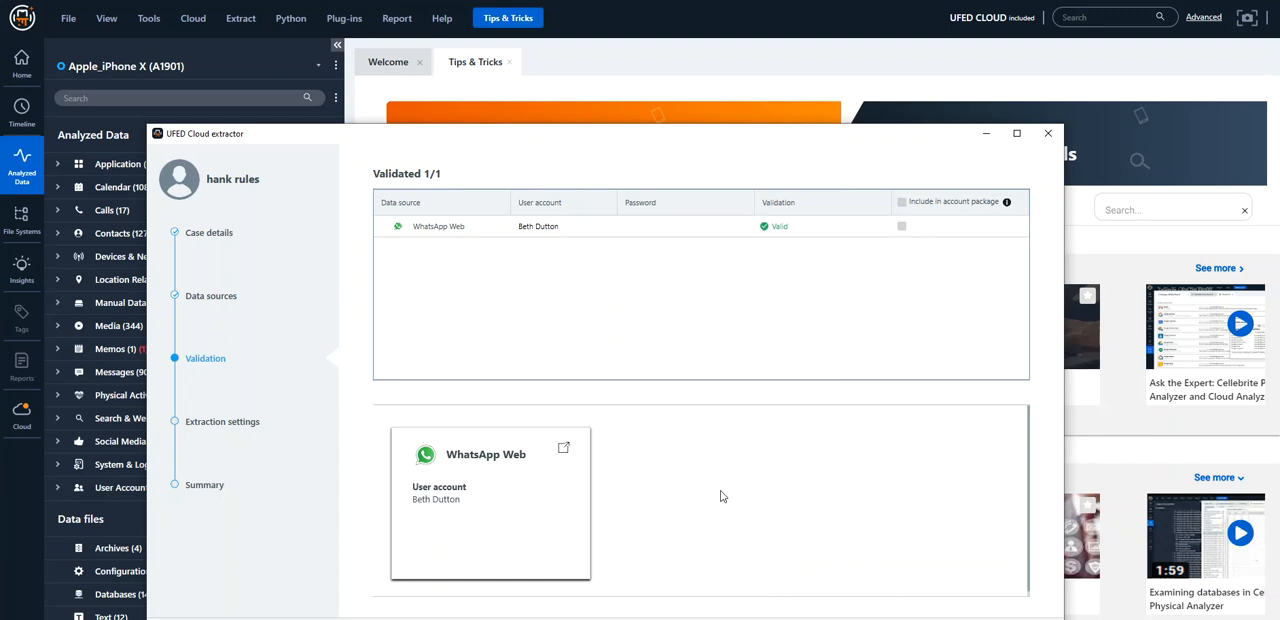
{"action": "mouse_move", "coordinate": [838, 210]}
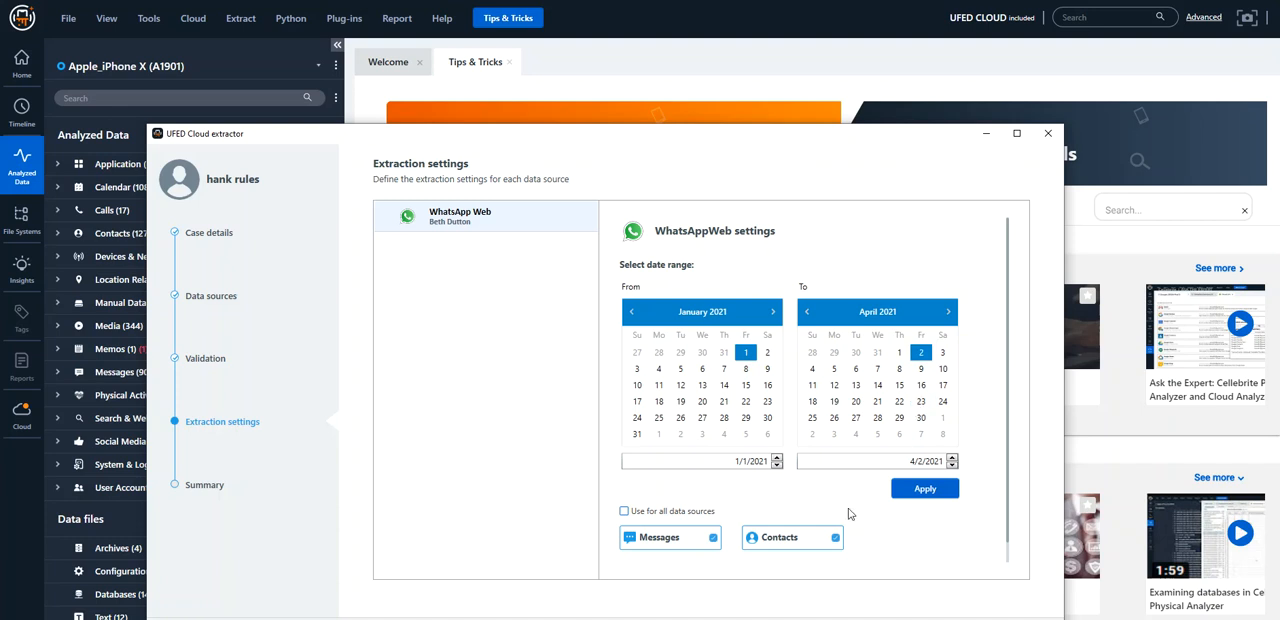
Apply the extraction settings to all data sources and close the cloud extractor window
{"action": "left_click", "coordinate": [624, 511]}
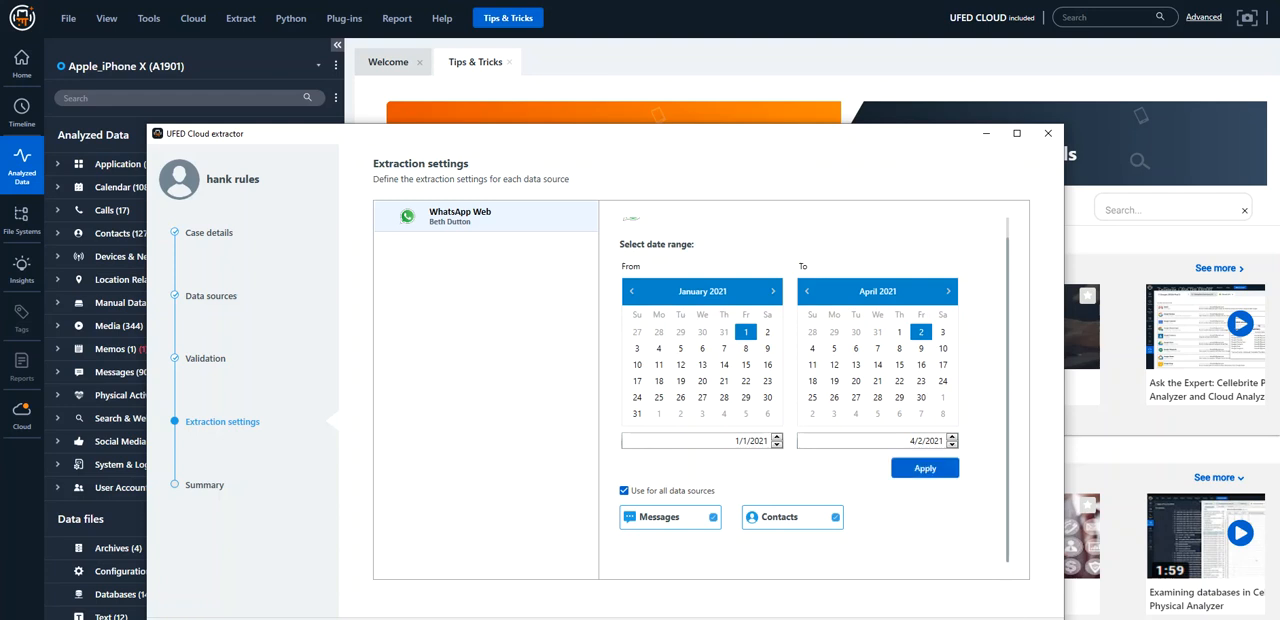
{"action": "left_click", "coordinate": [1048, 132]}
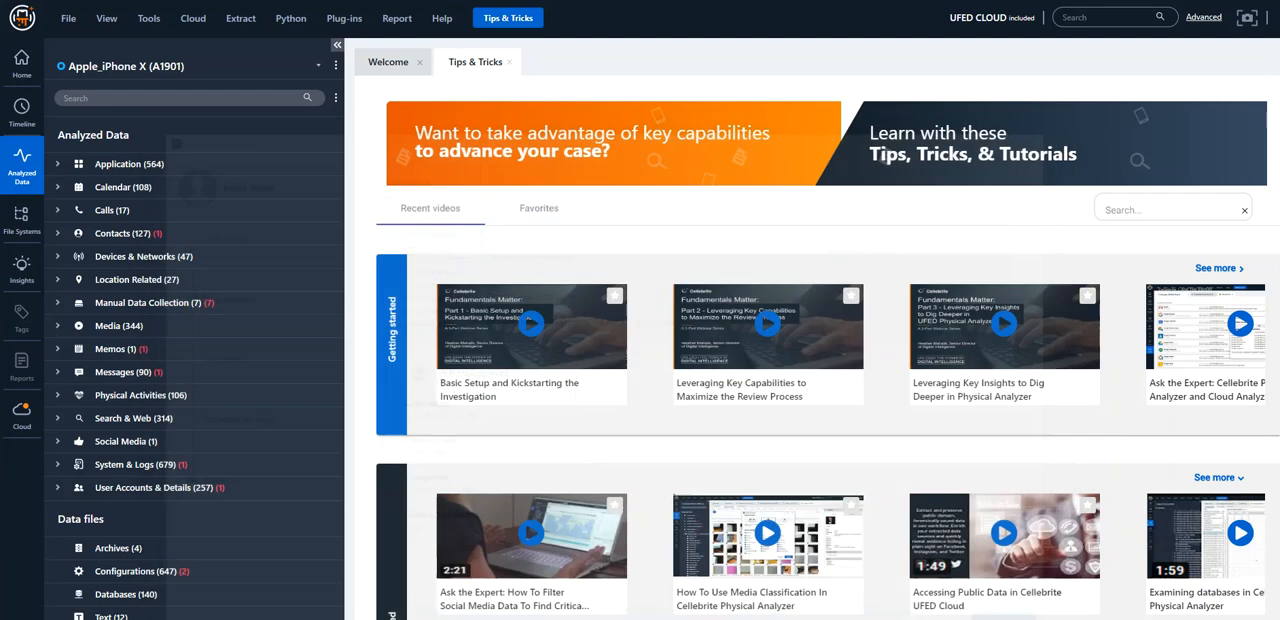